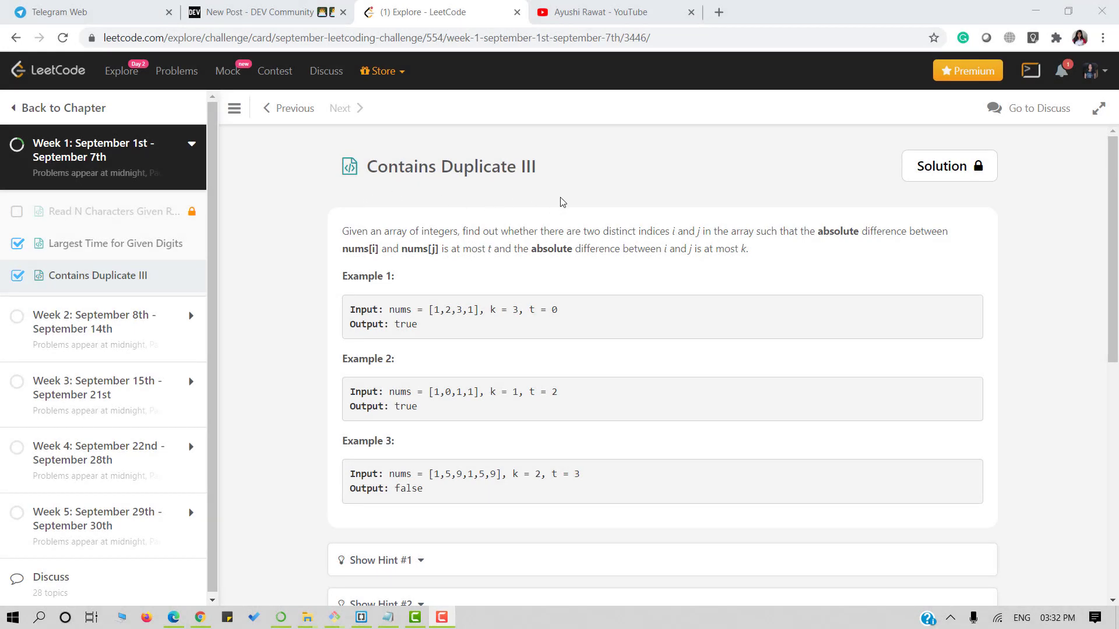
{"action": "mouse_move", "coordinate": [545, 246]}
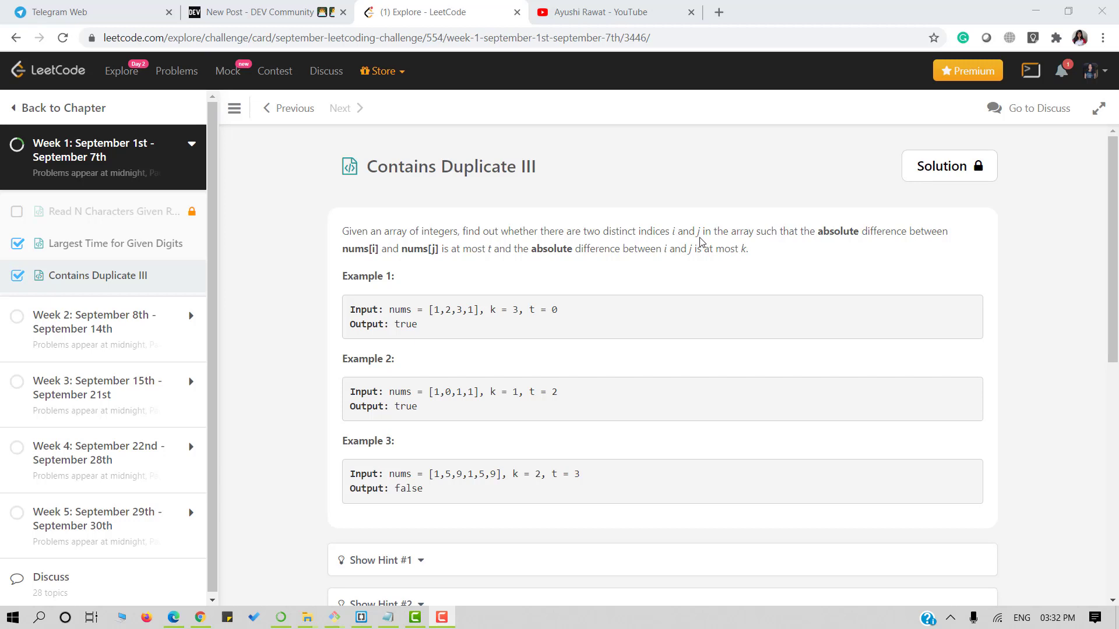
{"action": "mouse_move", "coordinate": [805, 246]}
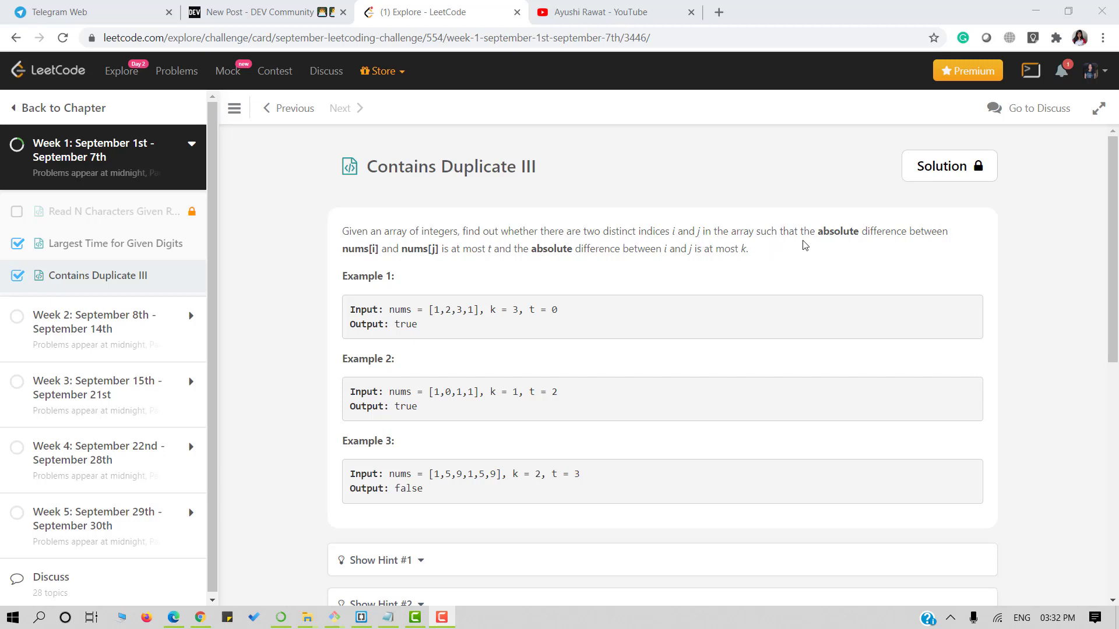
{"action": "mouse_move", "coordinate": [339, 244]}
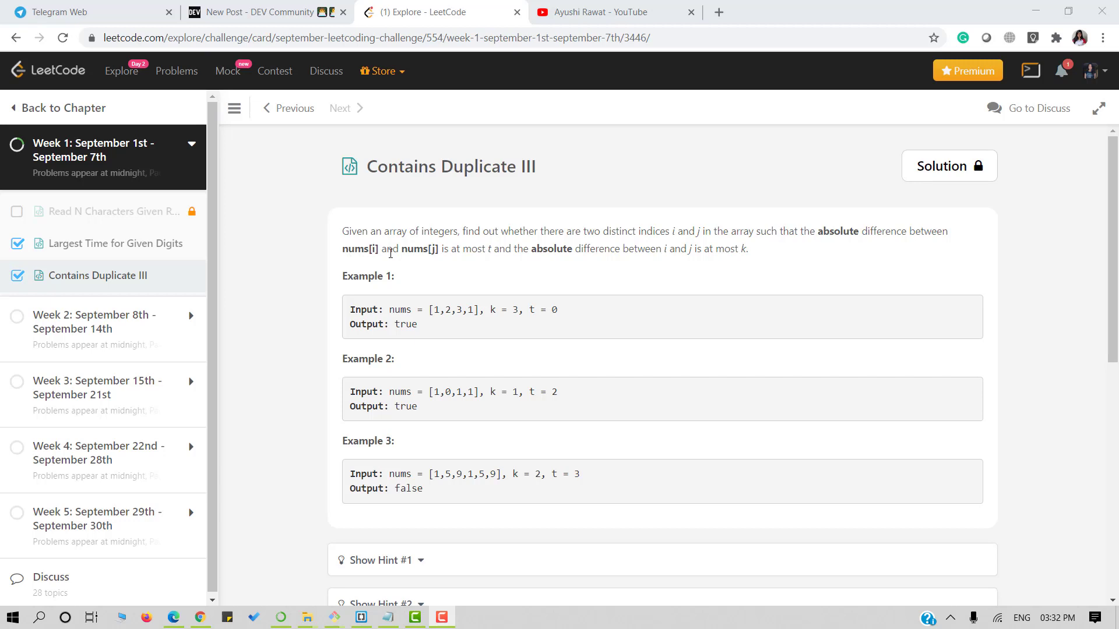
{"action": "mouse_move", "coordinate": [491, 252]}
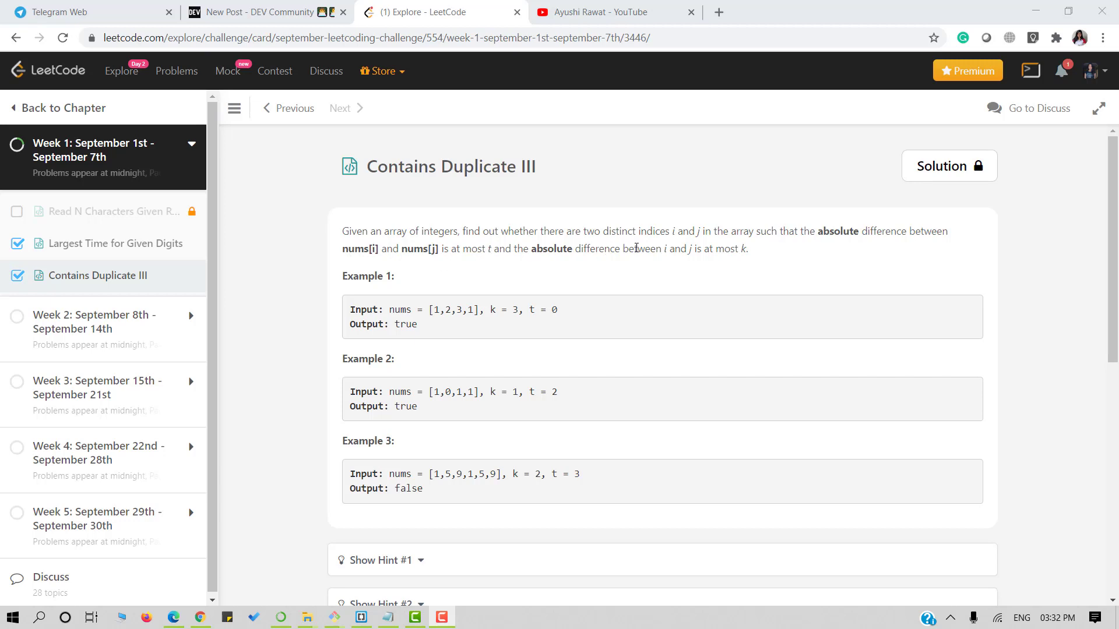
{"action": "mouse_move", "coordinate": [697, 262]}
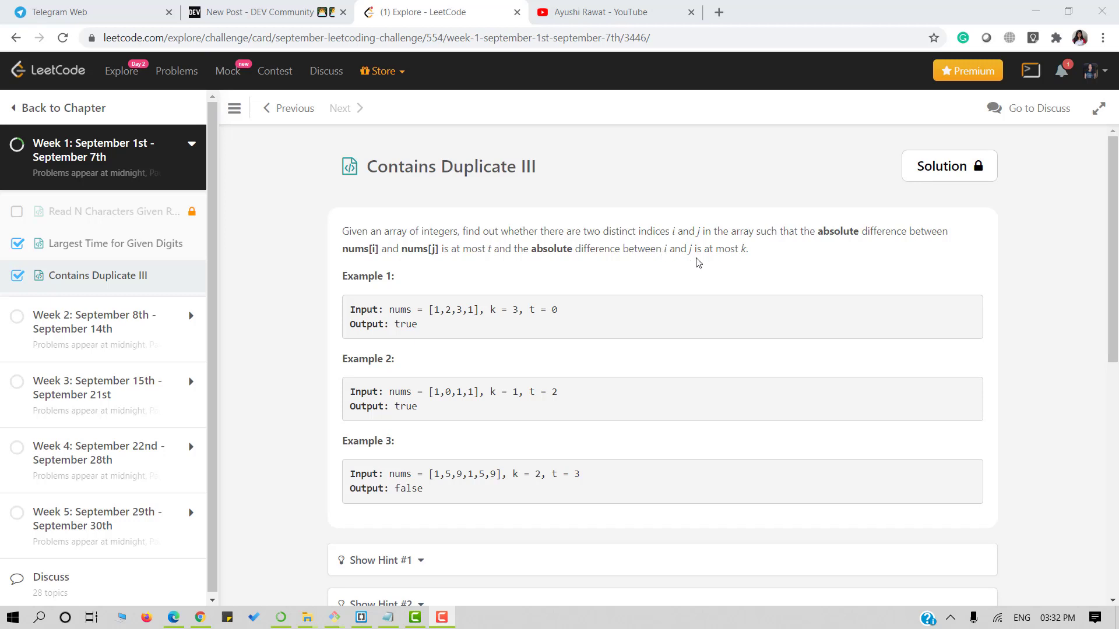
{"action": "mouse_move", "coordinate": [754, 262]}
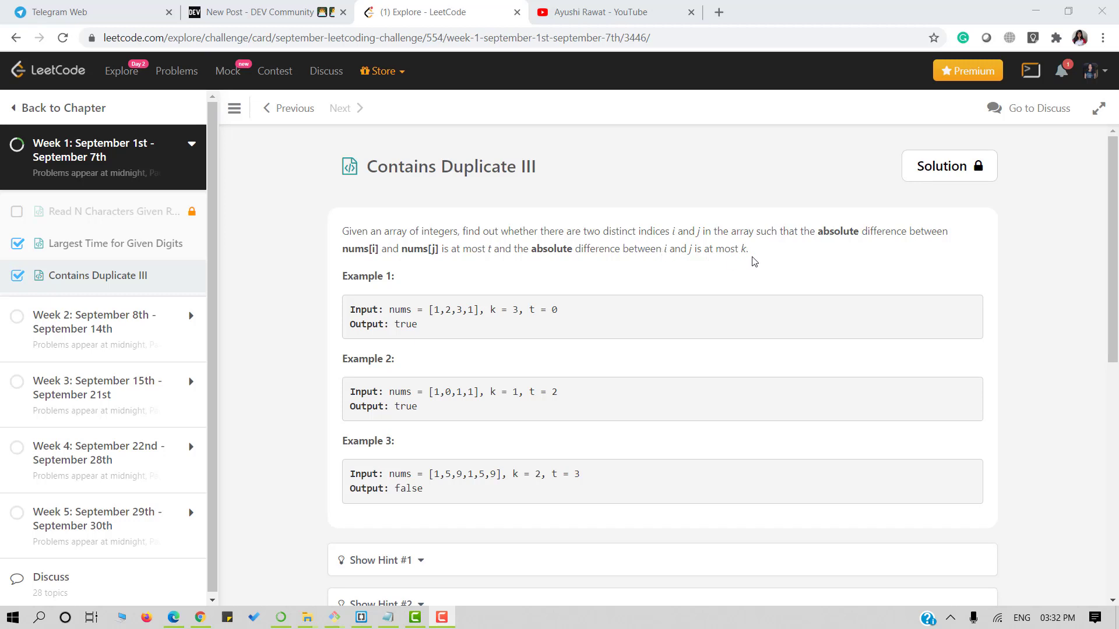
{"action": "mouse_move", "coordinate": [707, 401]}
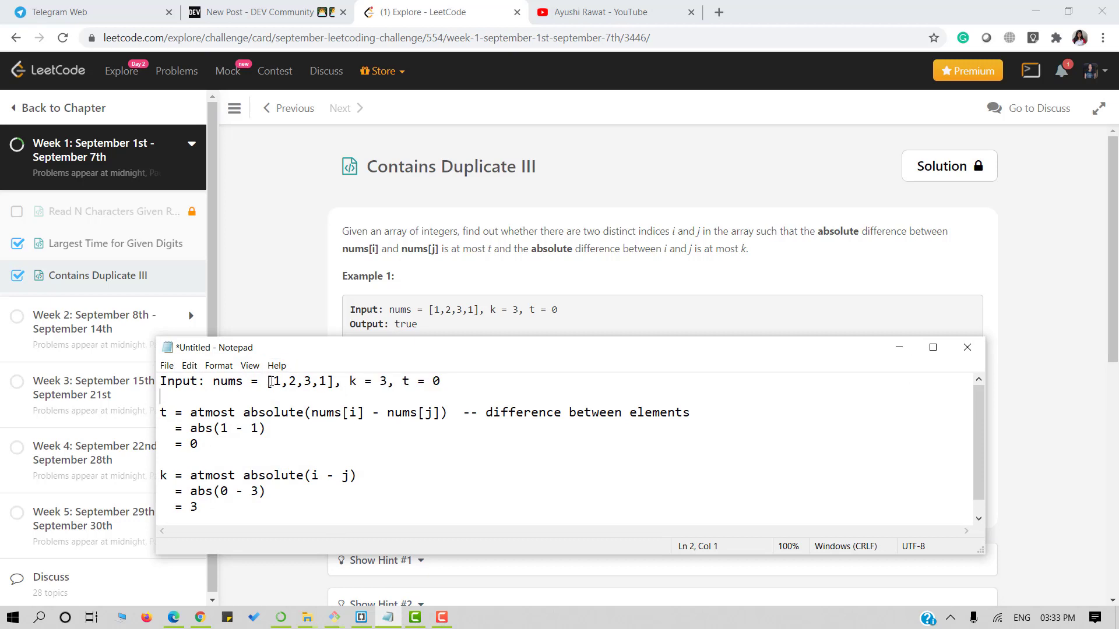
Highlight nums, then t = 0, the last element 1, and k = 3 in the Example 1 notes
{"action": "left_click_drag", "start_coordinate": [270, 381], "coordinate": [335, 381]}
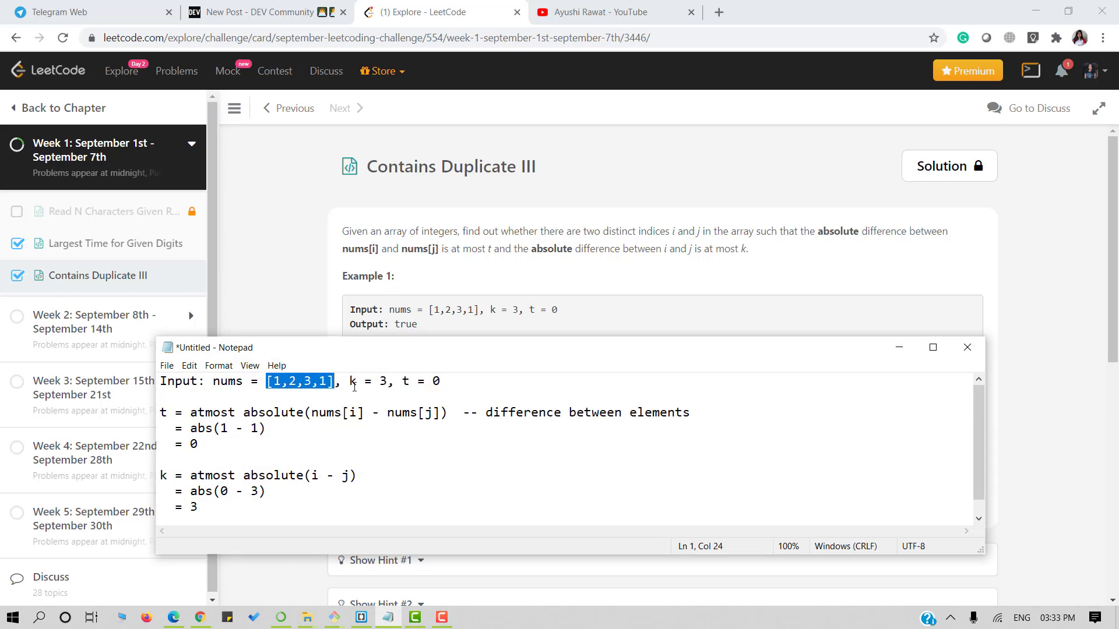
{"action": "left_click", "coordinate": [405, 381]}
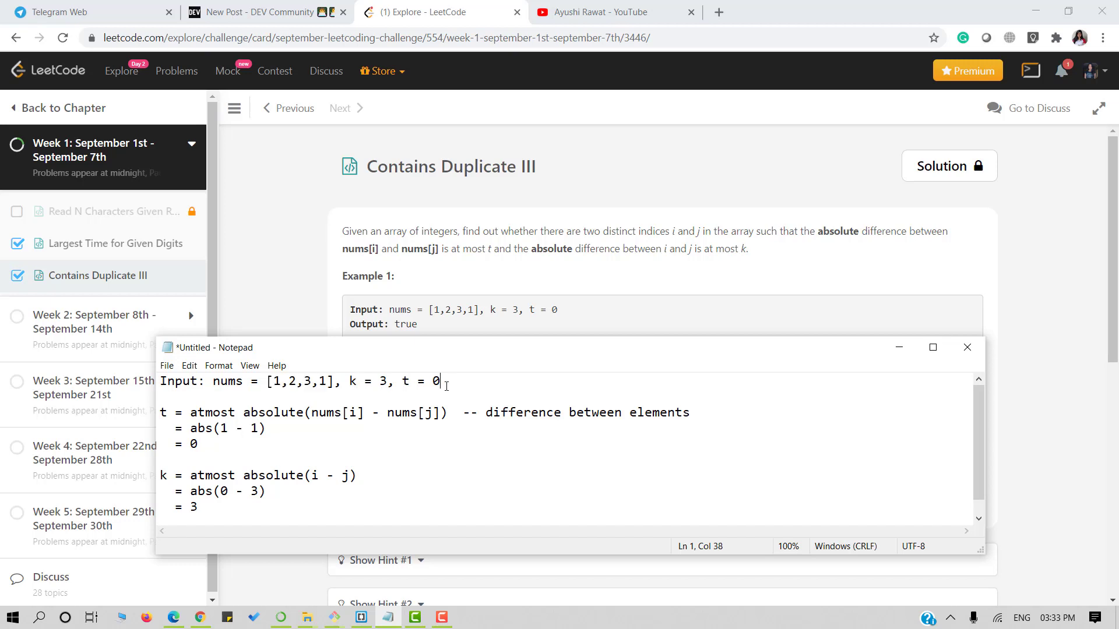
{"action": "left_click_drag", "start_coordinate": [401, 381], "coordinate": [440, 381]}
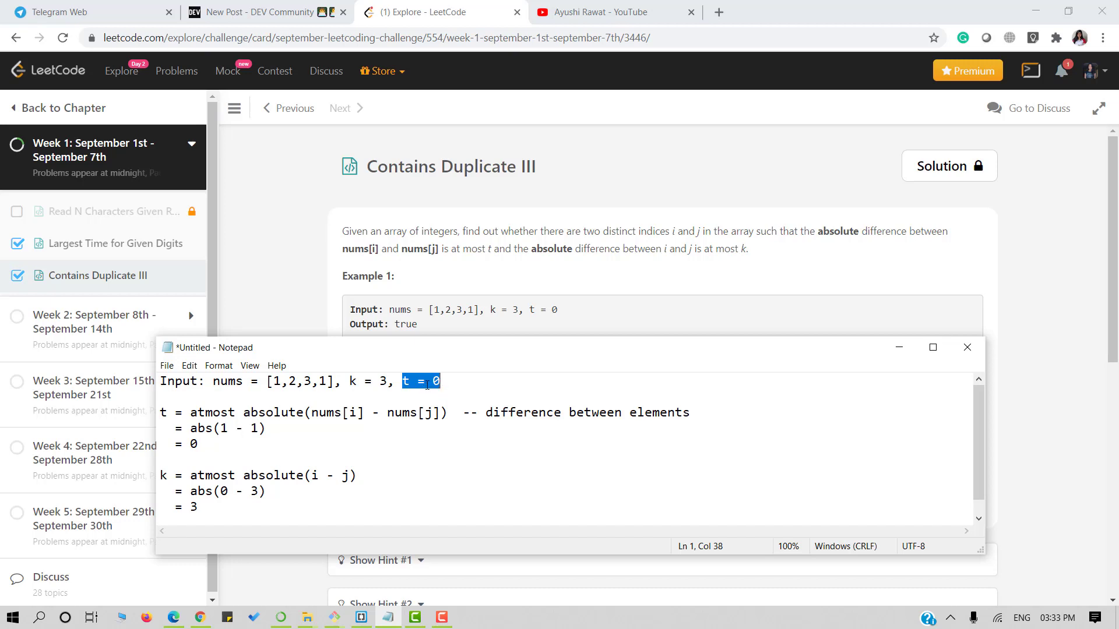
{"action": "left_click", "coordinate": [266, 381]}
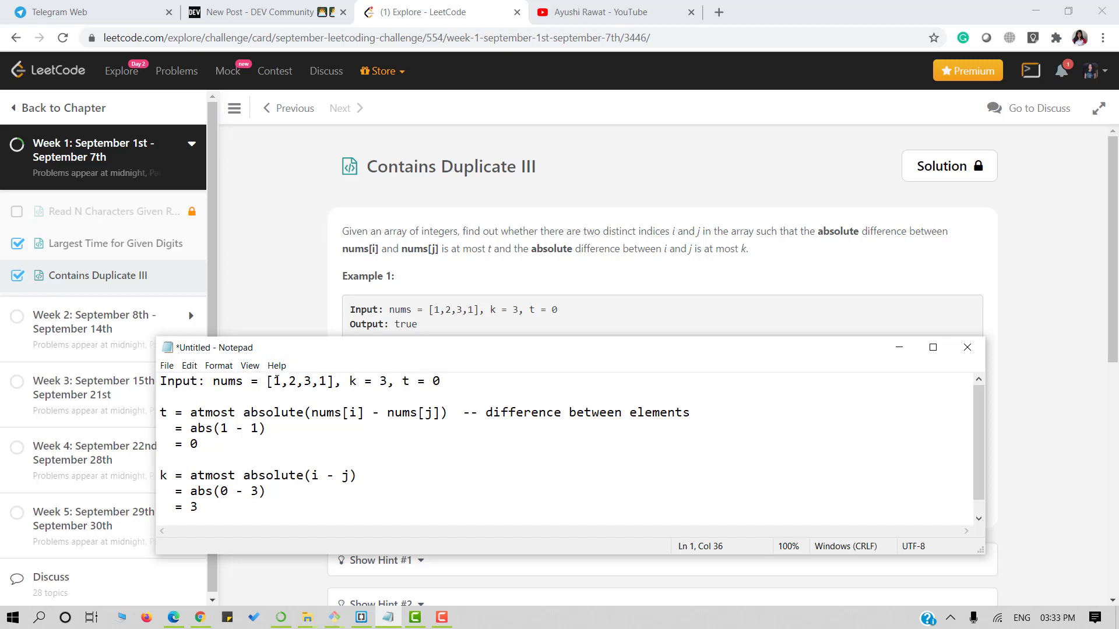
{"action": "double_click", "coordinate": [278, 381]}
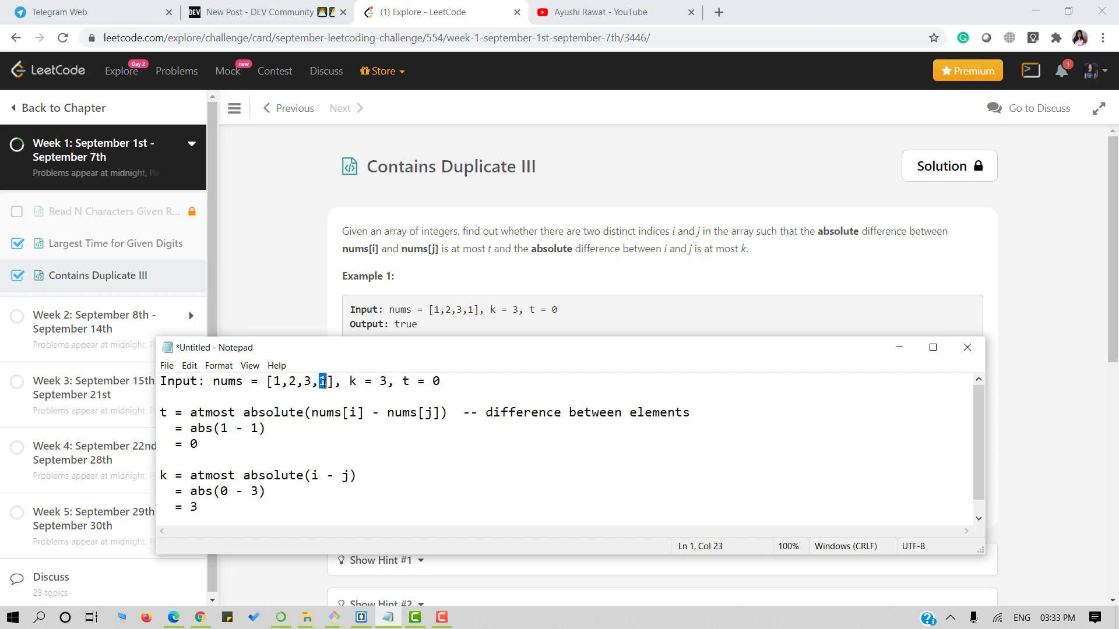
{"action": "mouse_move", "coordinate": [259, 450]}
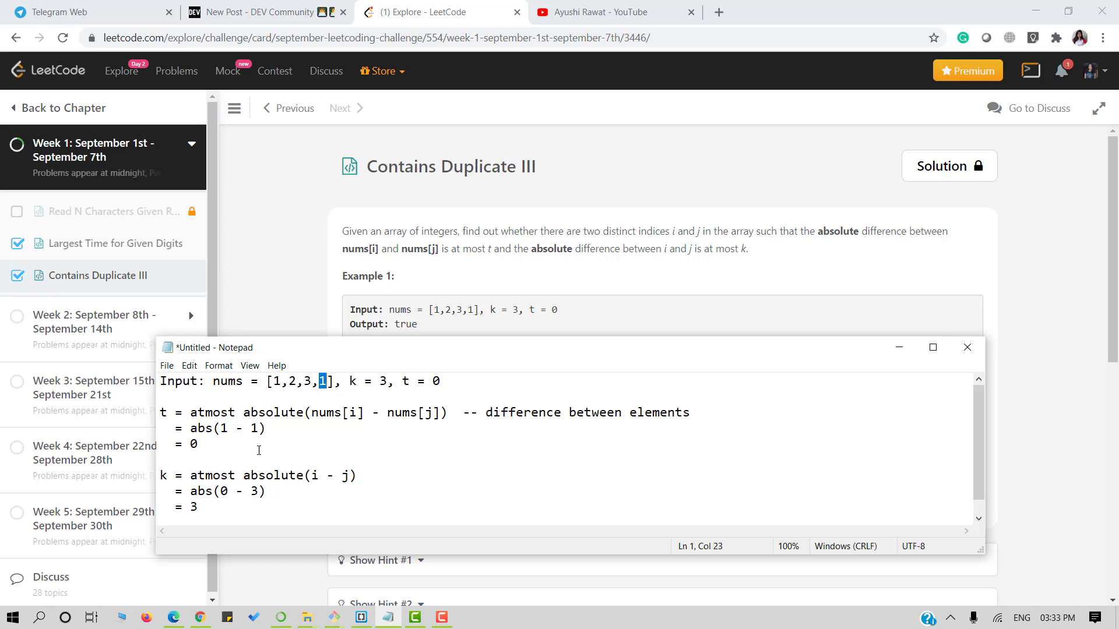
{"action": "double_click", "coordinate": [163, 475]}
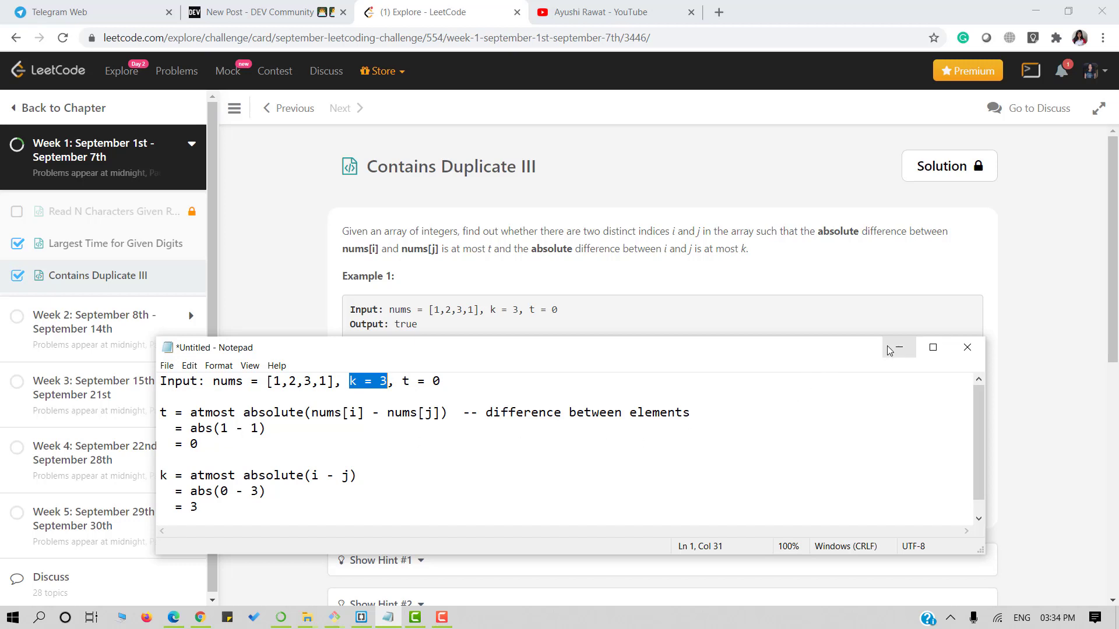
Minimize Notepad and scroll the problem page down to the Python3 starter stub
{"action": "left_click", "coordinate": [899, 349]}
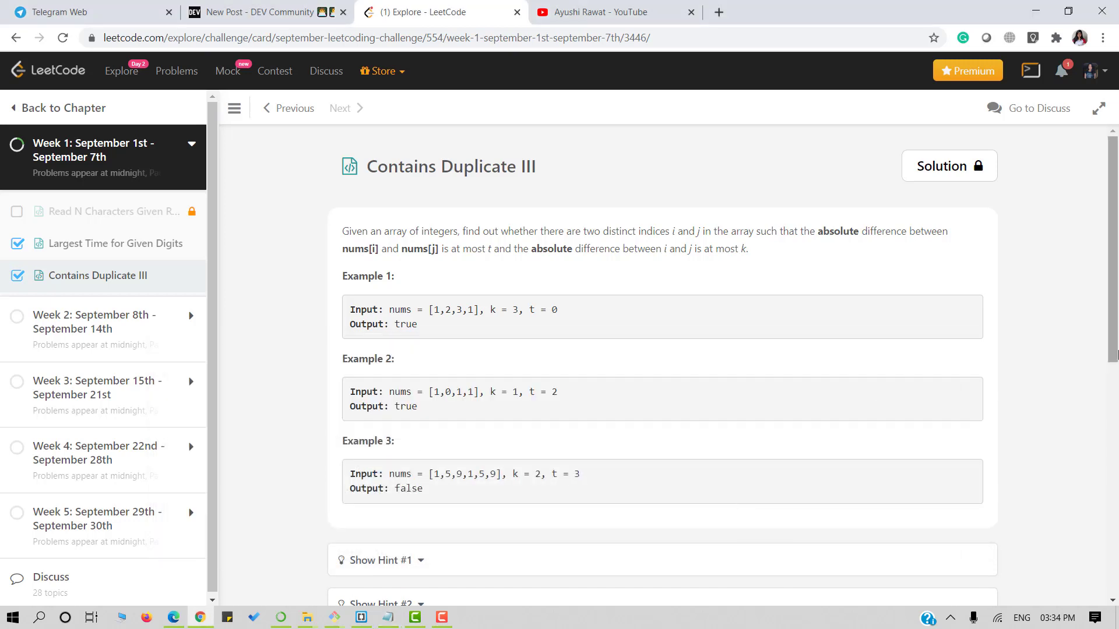
{"action": "scroll", "scroll_direction": "down", "scroll_amount": 3}
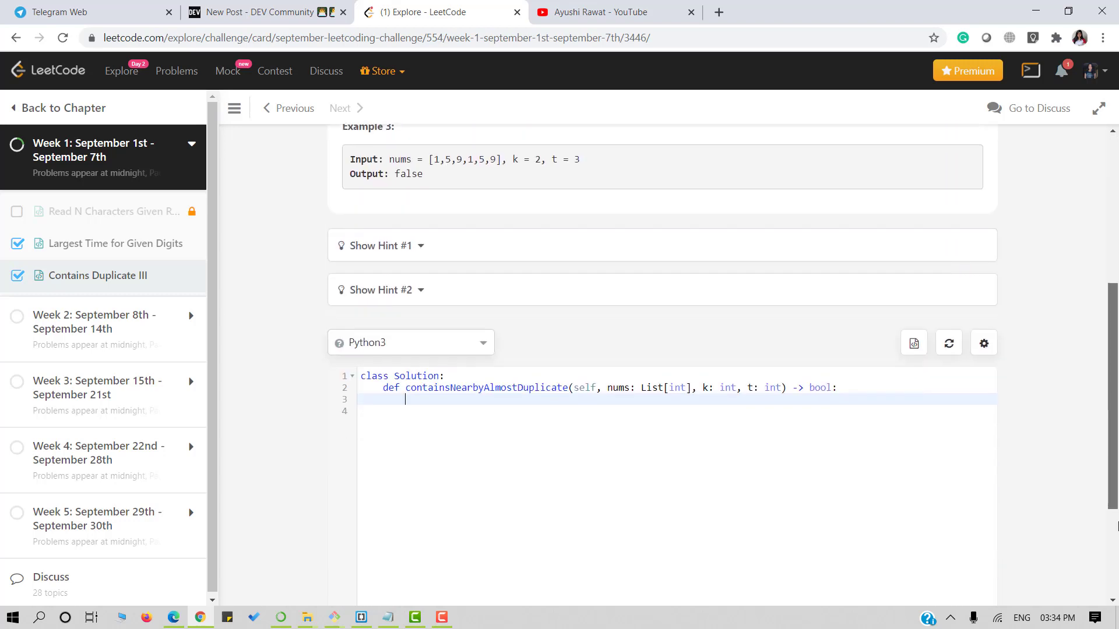
{"action": "scroll", "scroll_direction": "down", "scroll_amount": 3}
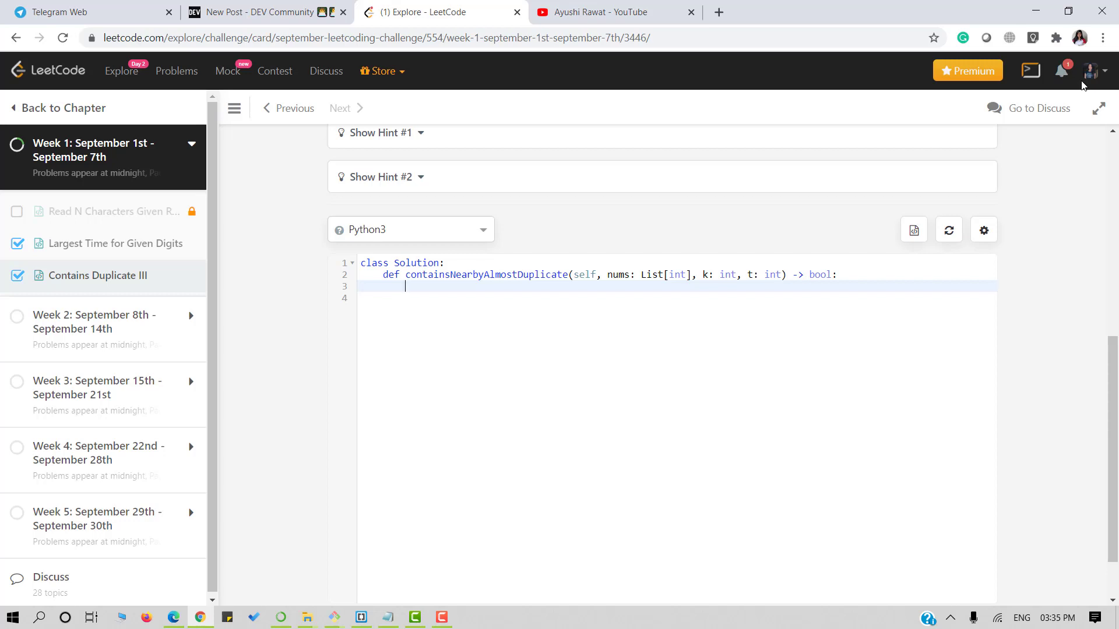
Return False when t == 0 and nums has no duplicates, then begin 'for i in range(len(nums)):'
{"action": "type", "text": "if t == 0 and"}
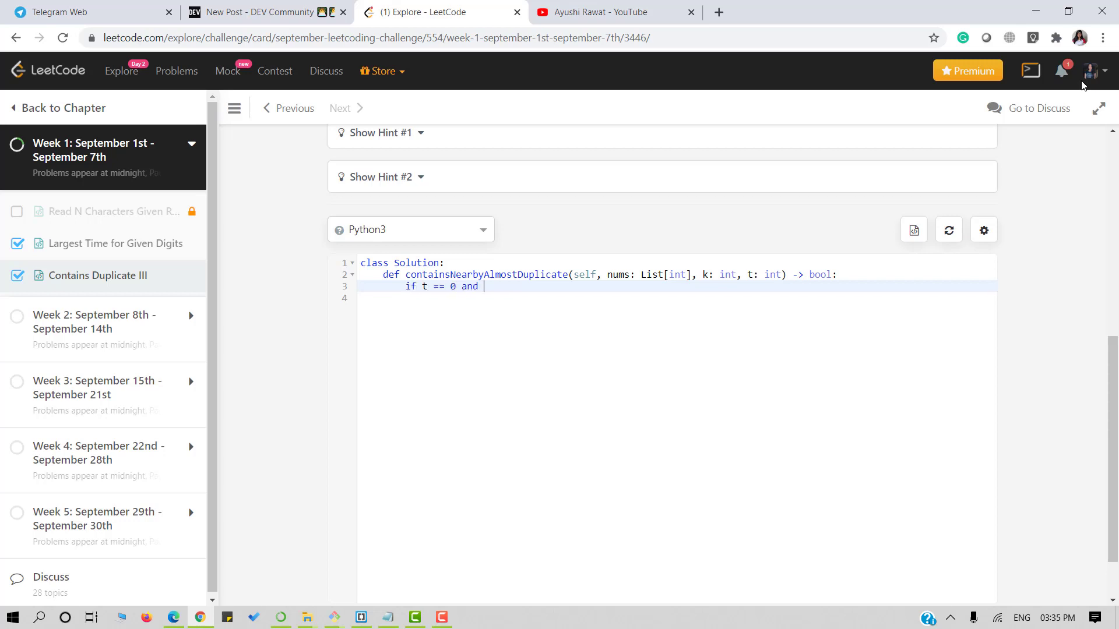
{"action": "type", "text": "len(nums) == len(set(nums)):"}
{"action": "left_click", "coordinate": [677, 297]}
{"action": "type", "text": "re"}
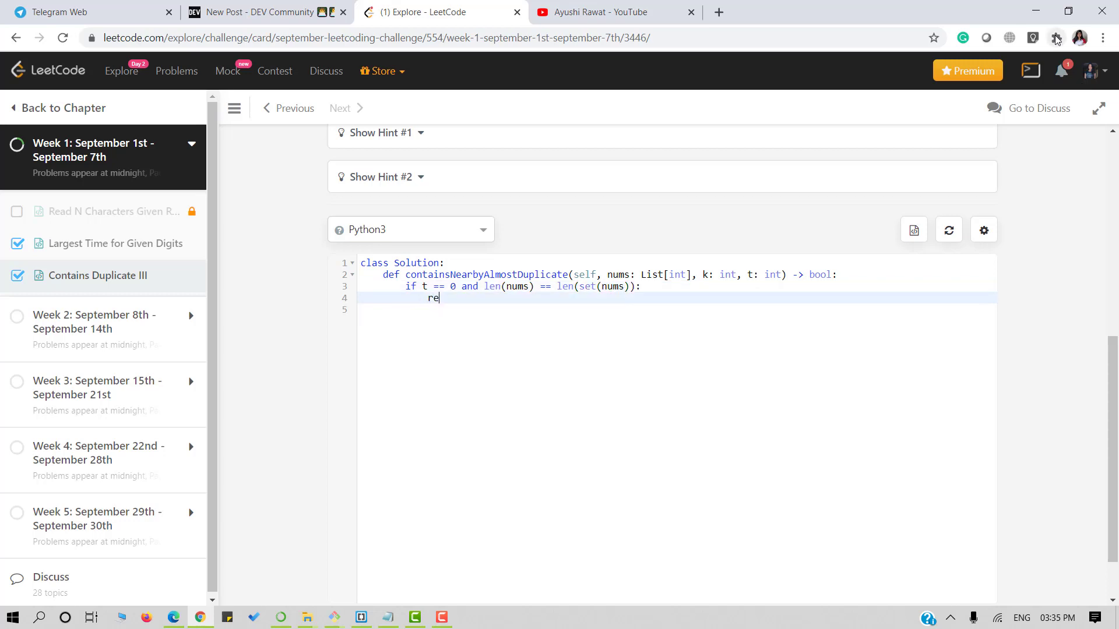
{"action": "type", "text": "turn False"}
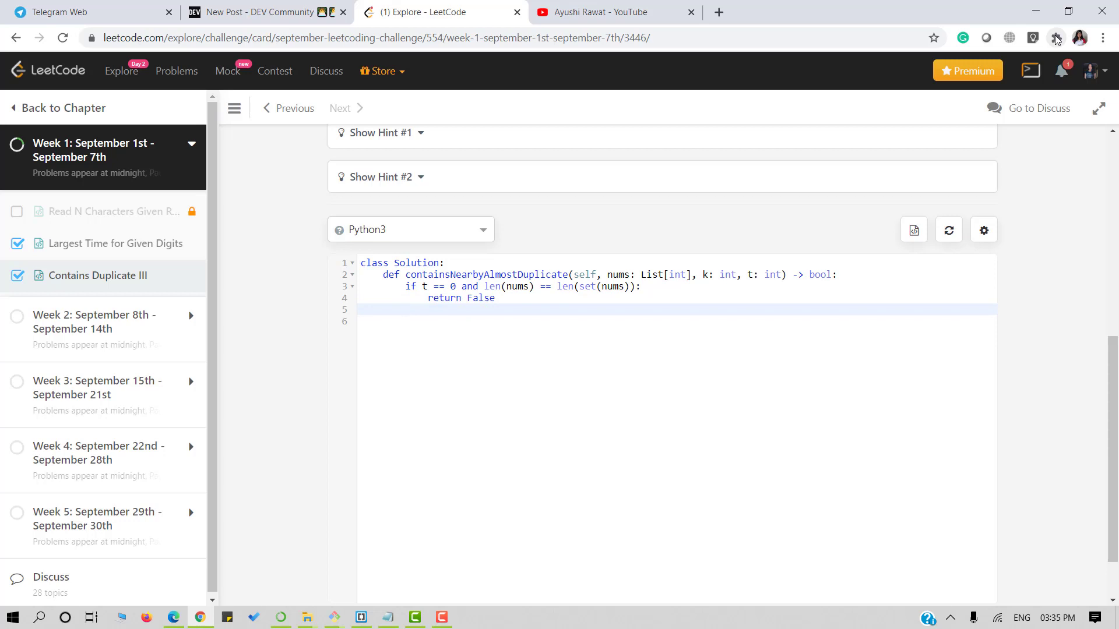
{"action": "type", "text": "for i in range(len(nums)):"}
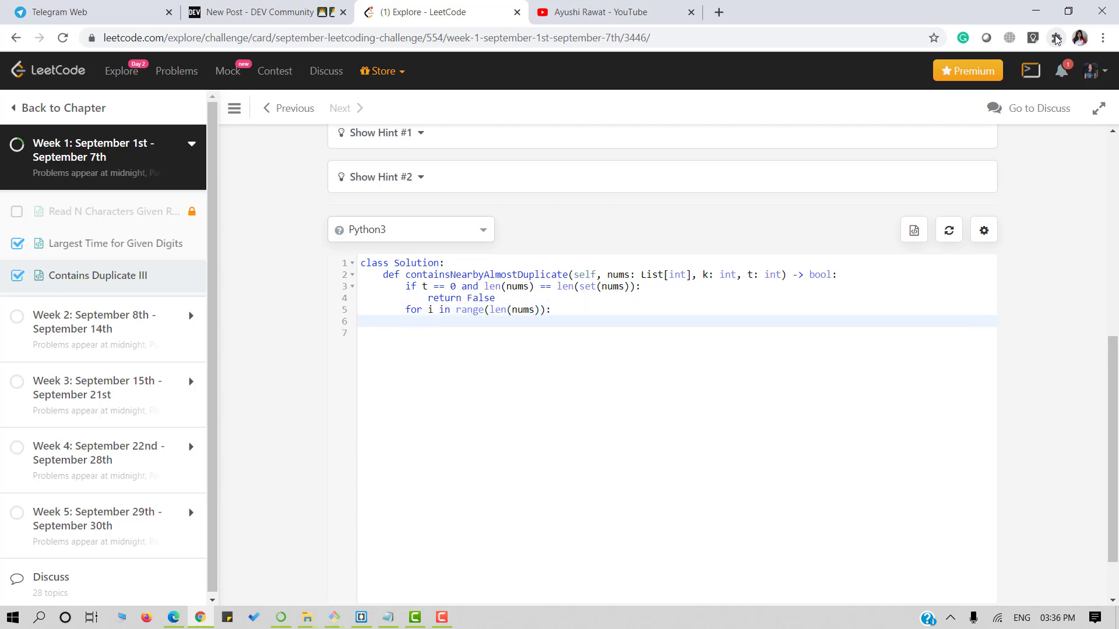
Write the inner loop 'for j in range(i+1, i+k+1, 1):' with a comment on indices at most k apart
{"action": "type", "text": "for j in range"}
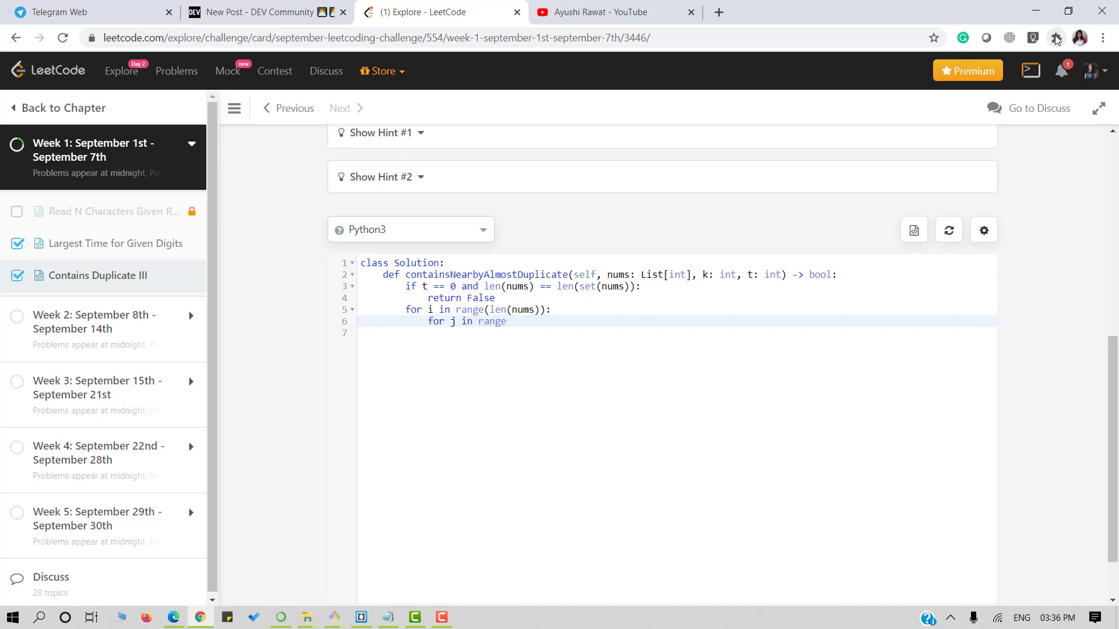
{"action": "type", "text": "(i+1"}
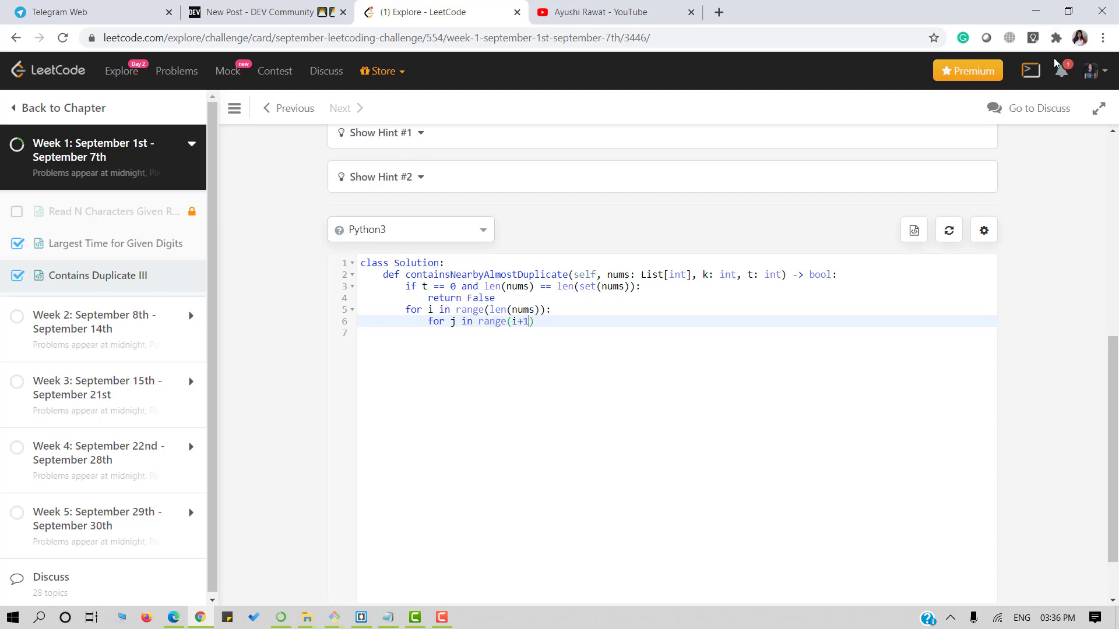
{"action": "type", "text": ","}
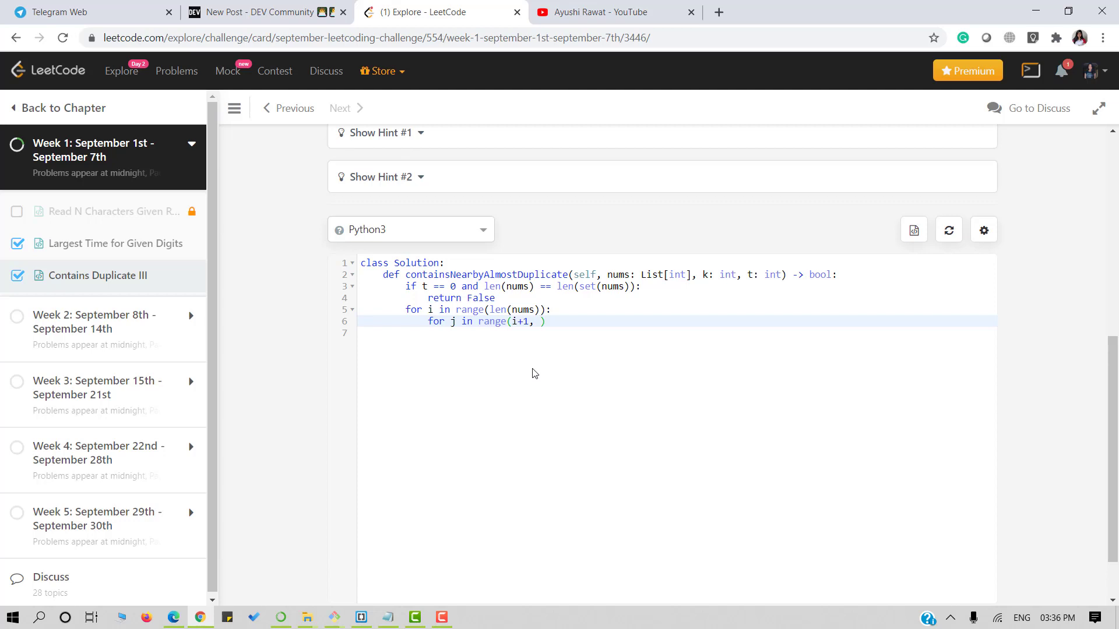
{"action": "type", "text": "i.e the difference the indices can be atmost k"}
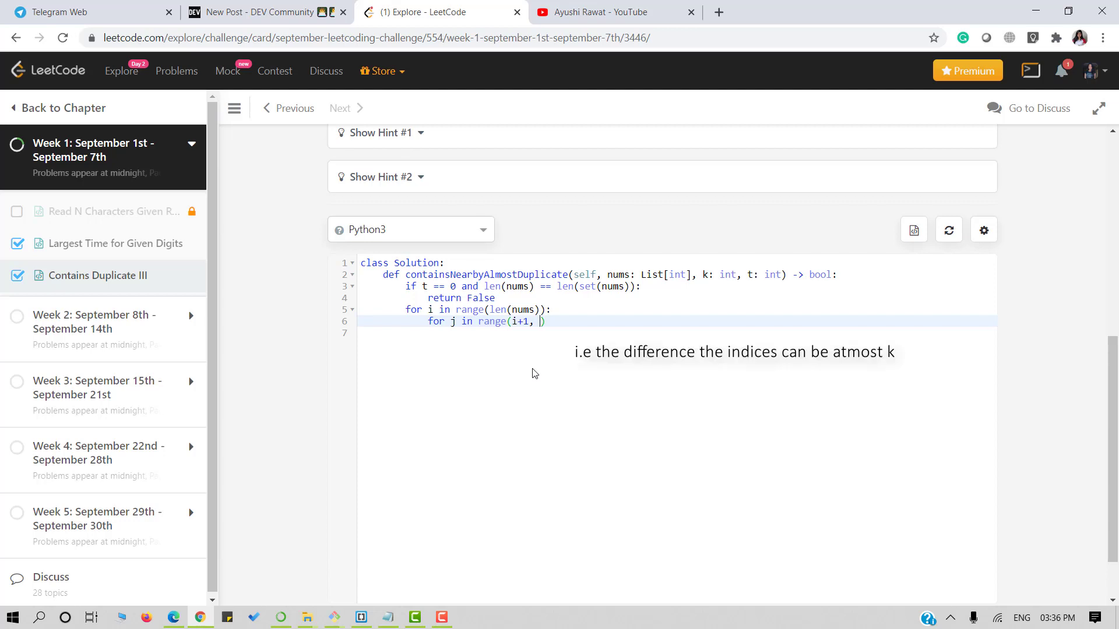
{"action": "type", "text": "i+k)"}
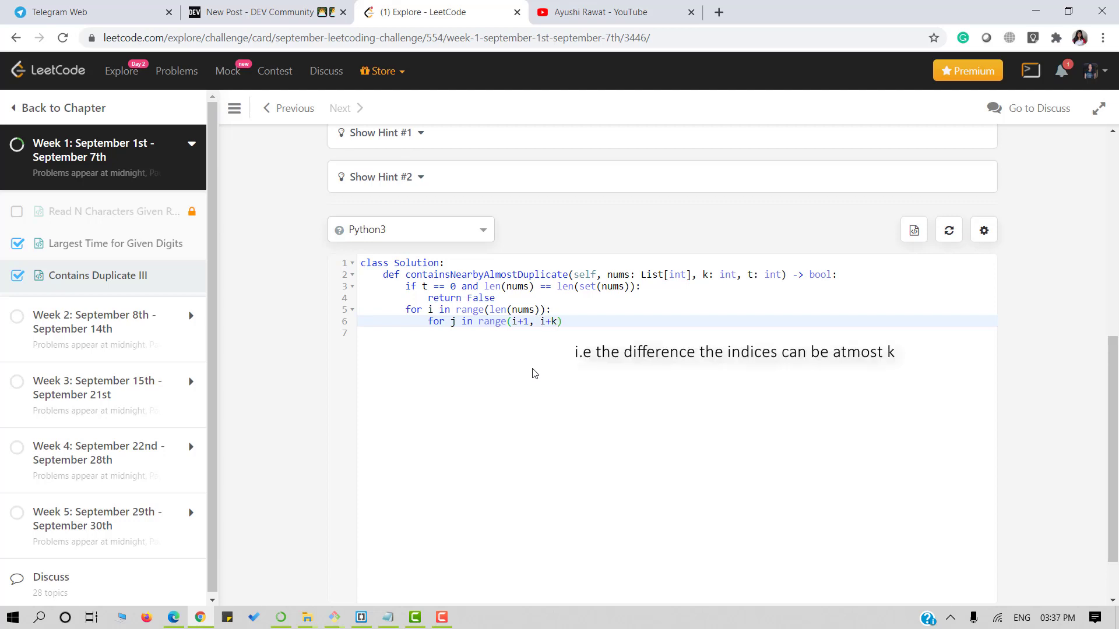
{"action": "type", "text": "+1,1"}
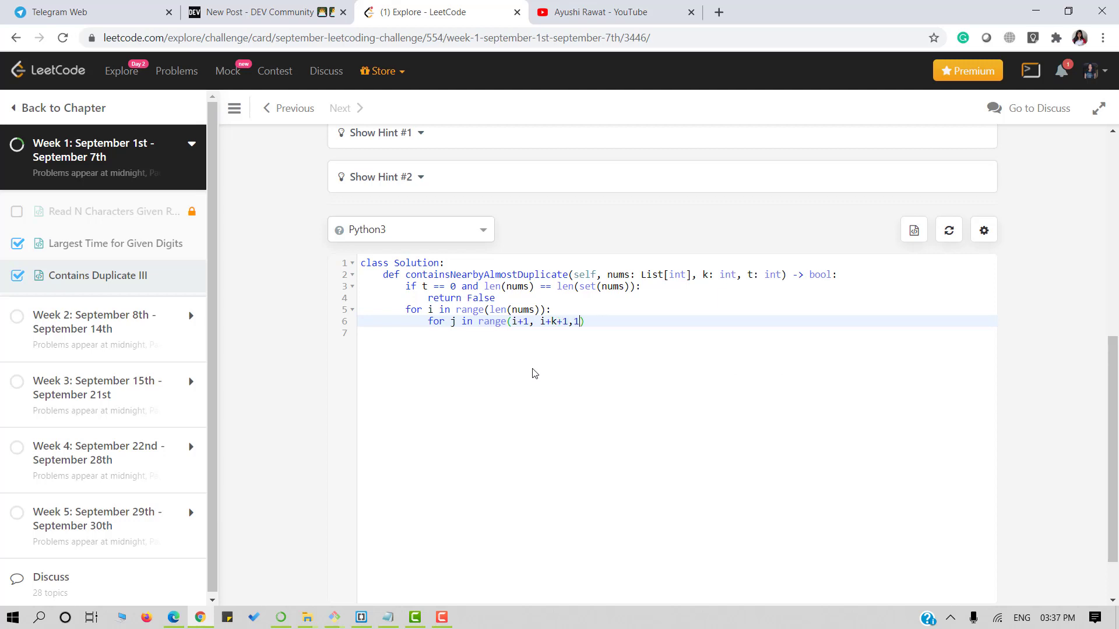
Return True when j is in range and abs(nums[i] − nums[j]) <= t, else return False
{"action": "type", "text": "if j <"}
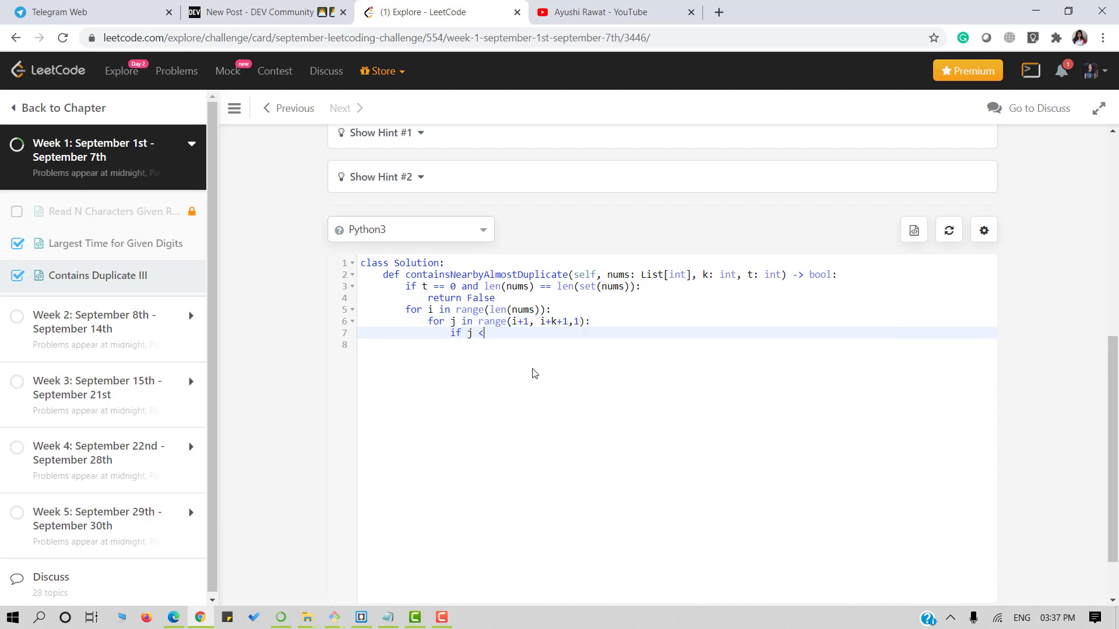
{"action": "type", "text": "len"}
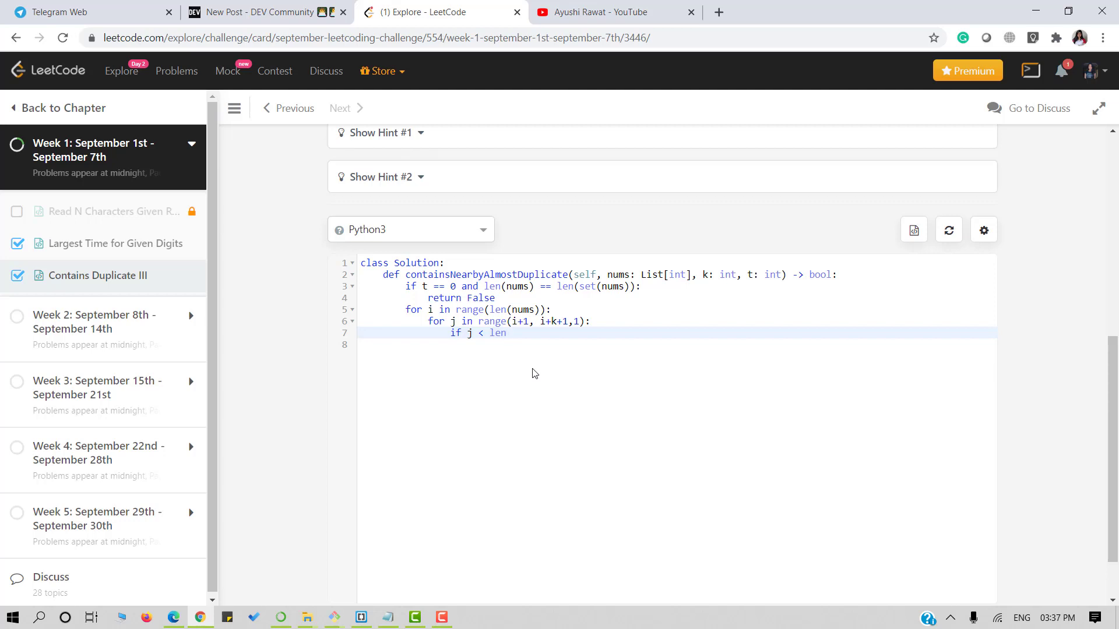
{"action": "type", "text": "(nums) and abs(nums[i] - nums[j]) <"}
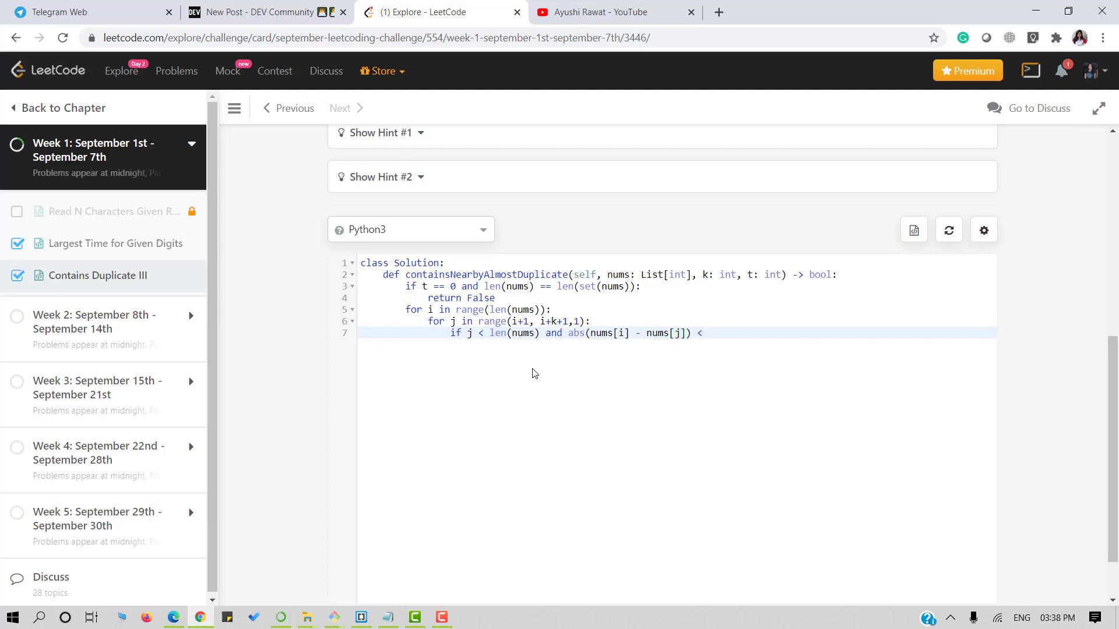
{"action": "type", "text": "= t:"}
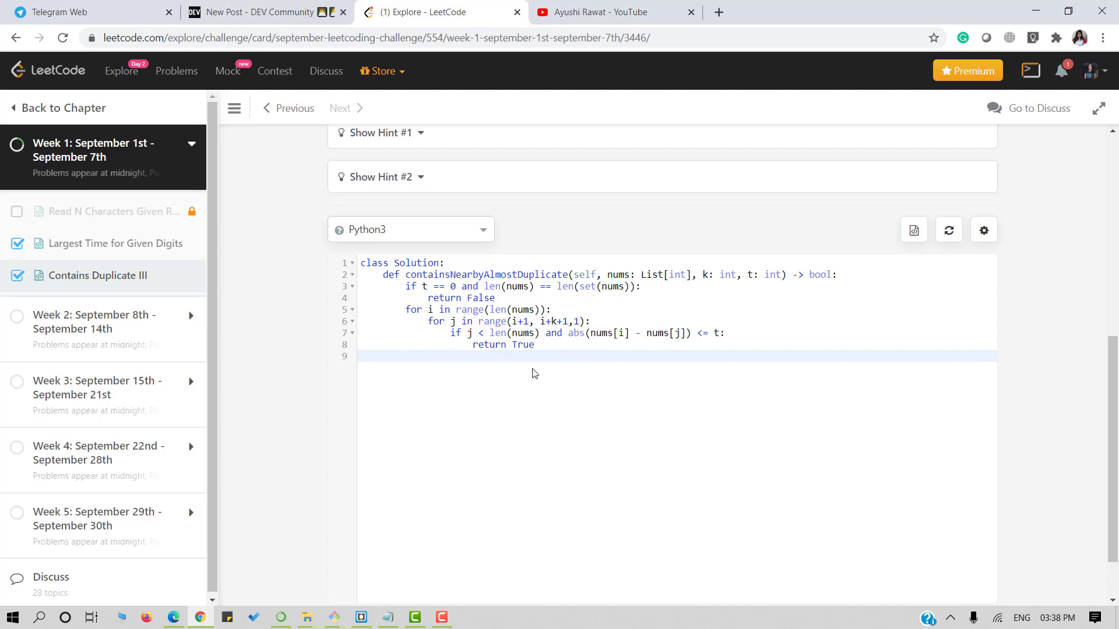
{"action": "type", "text": "return False"}
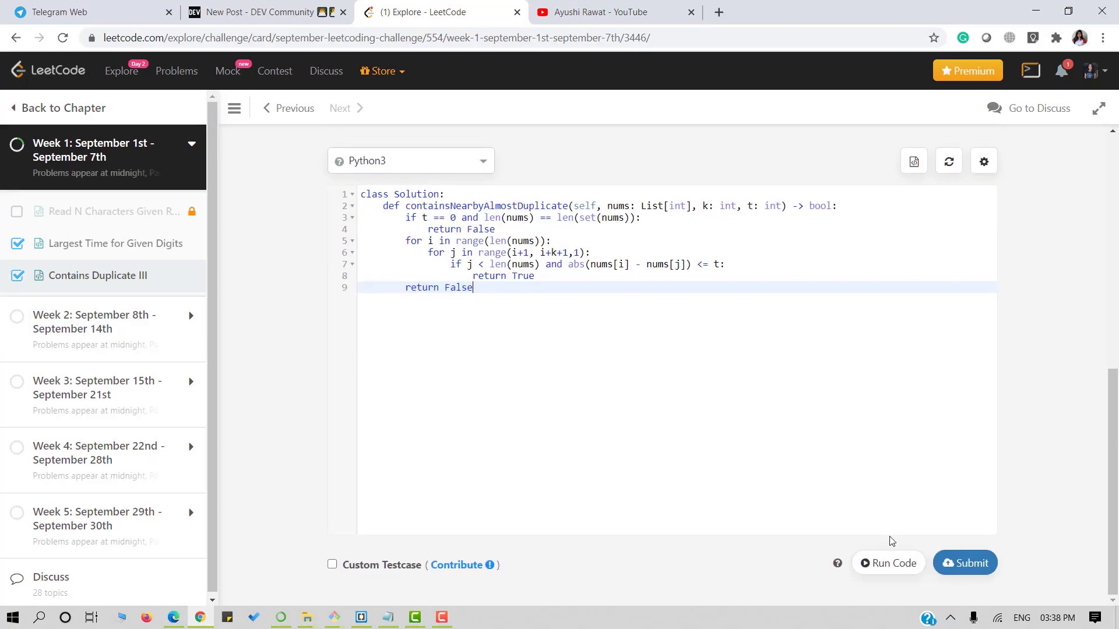
Run the solution on [1,2,3,1], k=3, t=0 getting true, then submit it
{"action": "left_click", "coordinate": [889, 563]}
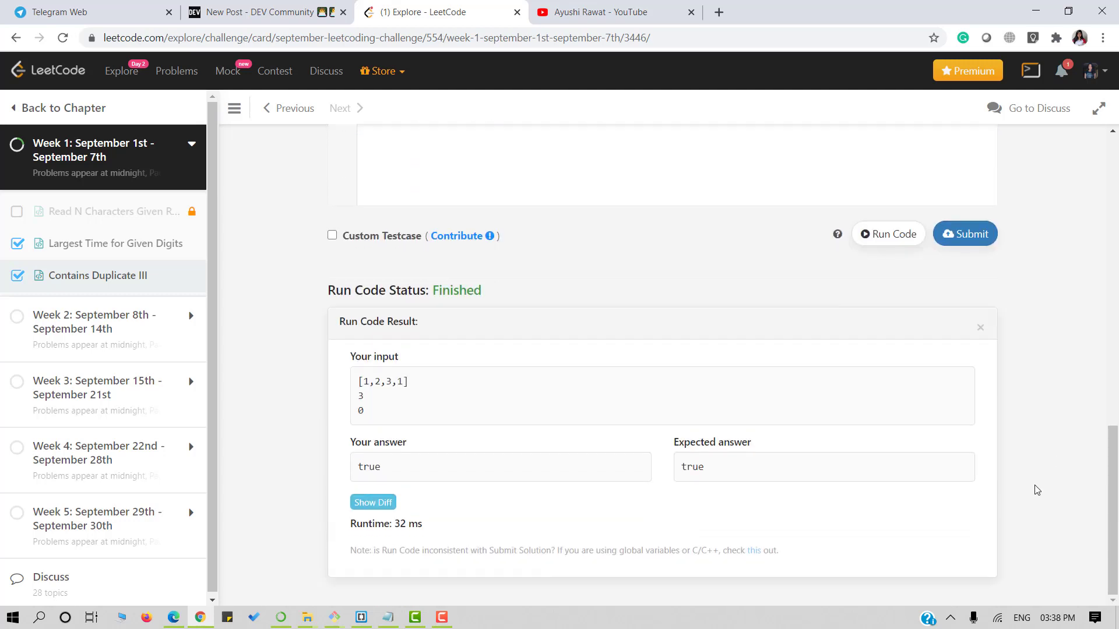
{"action": "mouse_move", "coordinate": [606, 484]}
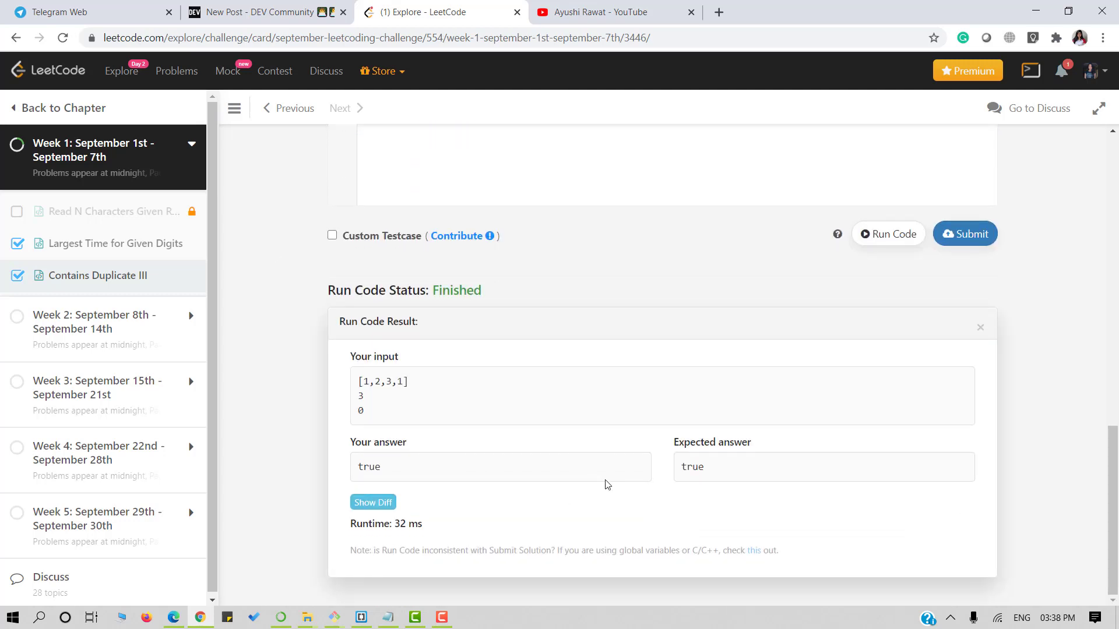
{"action": "mouse_move", "coordinate": [965, 233]}
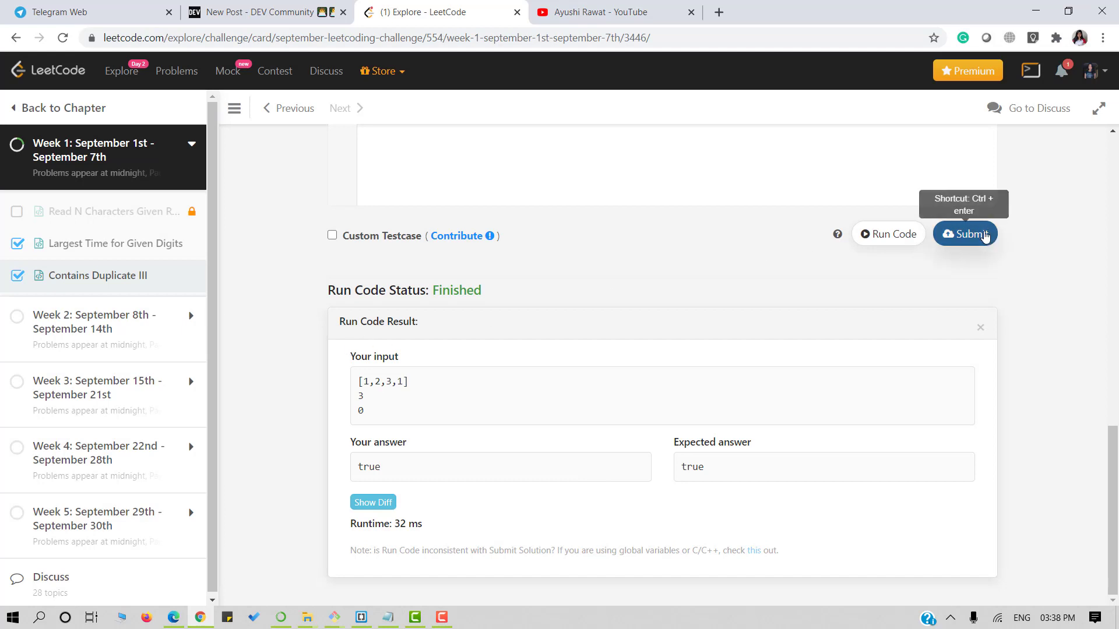
{"action": "left_click", "coordinate": [964, 233]}
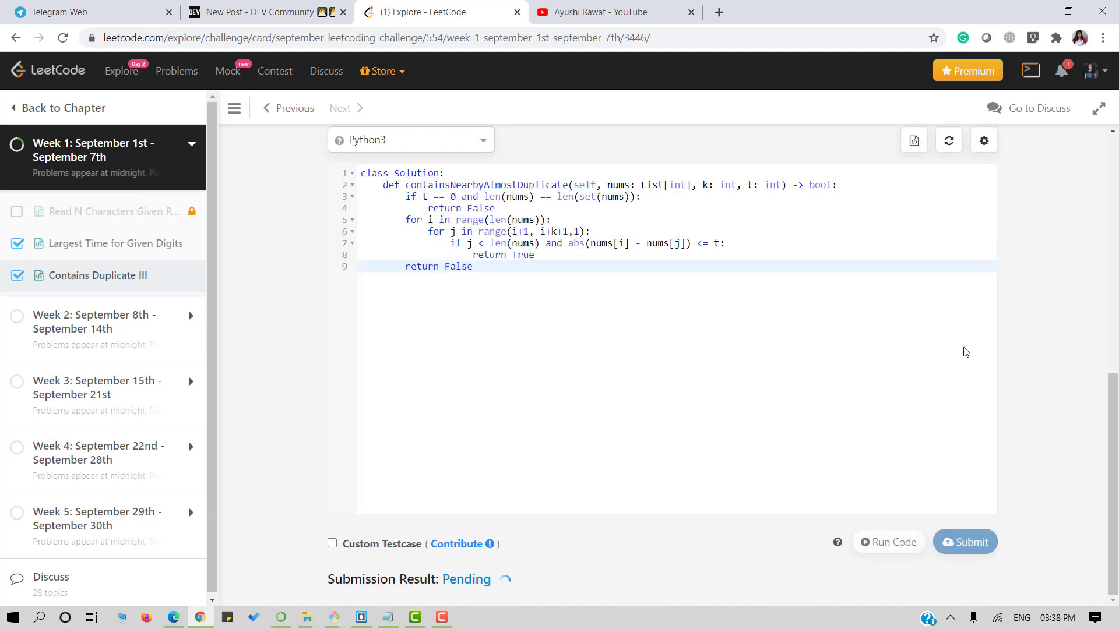
{"action": "mouse_move", "coordinate": [732, 428]}
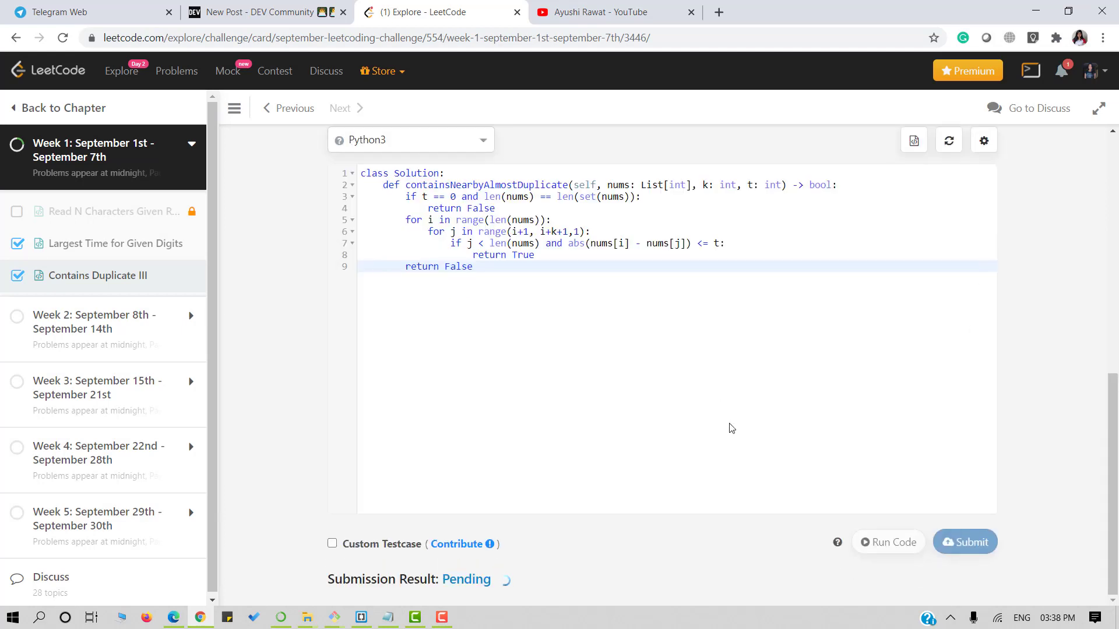